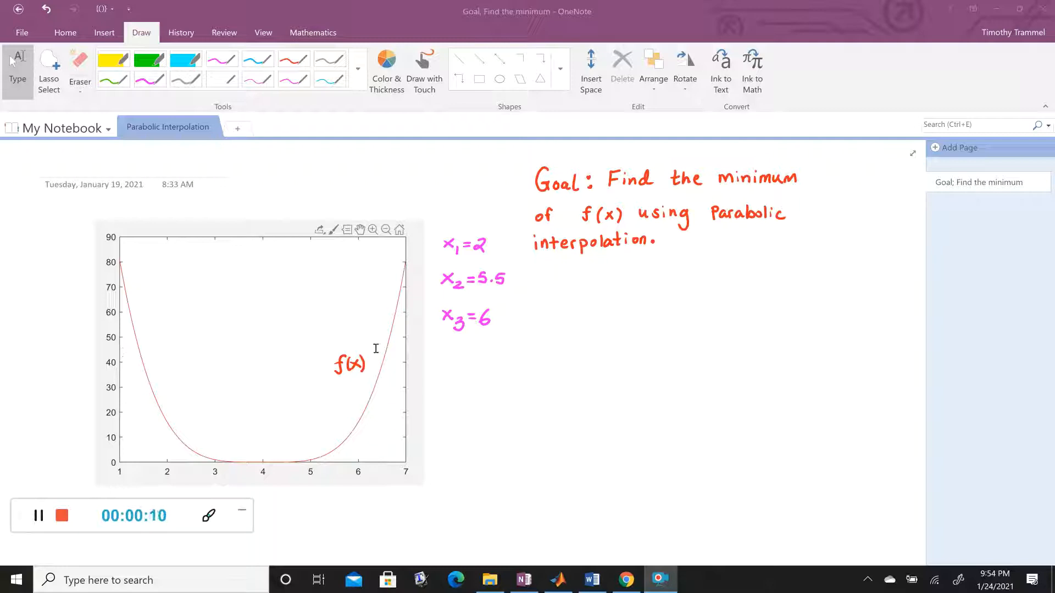
pyautogui.moveTo(166, 388)
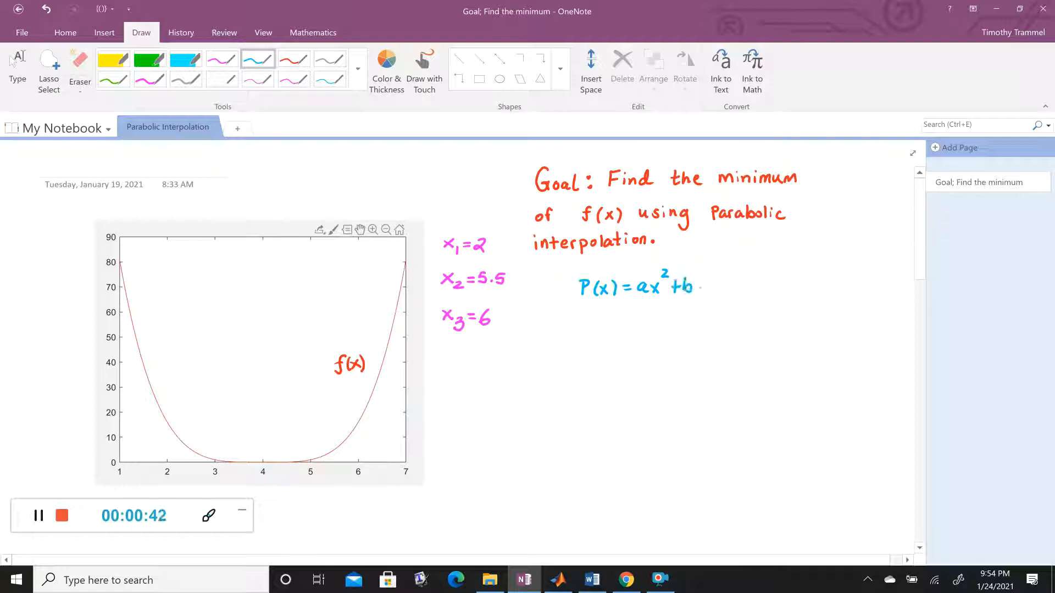
# Step: Finish P(x) = ax² + bx + c in blue, point temporary arrows at a, b, c, then clear them
pyautogui.write('x+c')
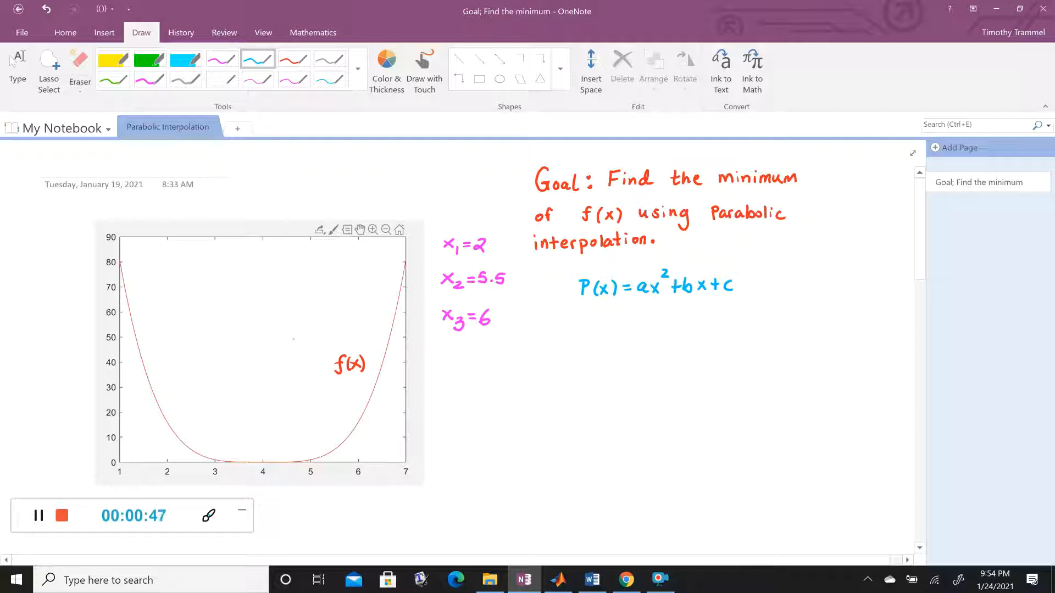
pyautogui.moveTo(636, 329); pyautogui.dragTo(646, 306)
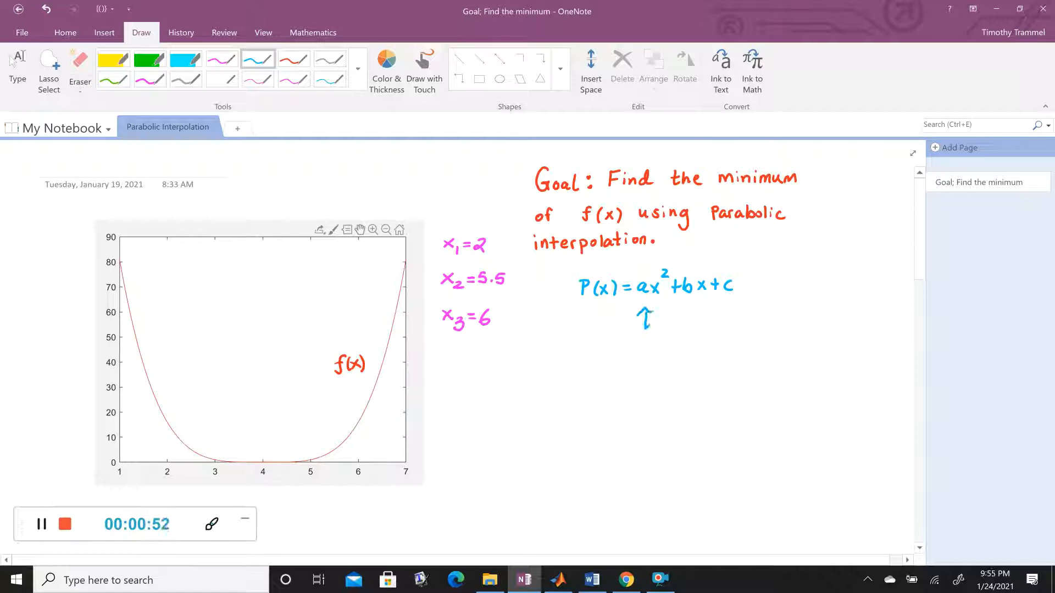
pyautogui.moveTo(672, 329); pyautogui.dragTo(733, 303)
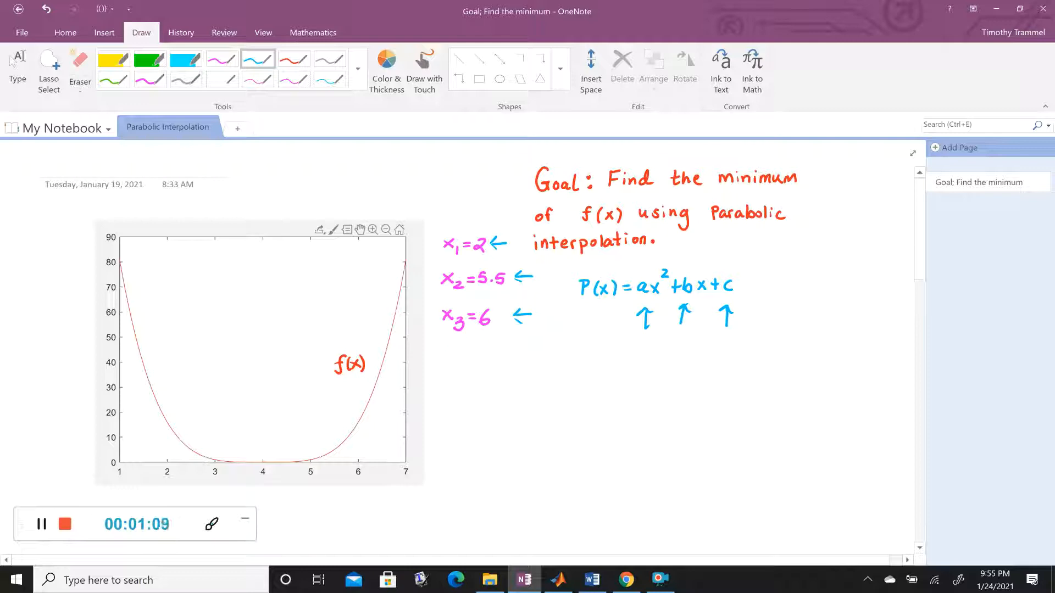
pyautogui.click(79, 64)
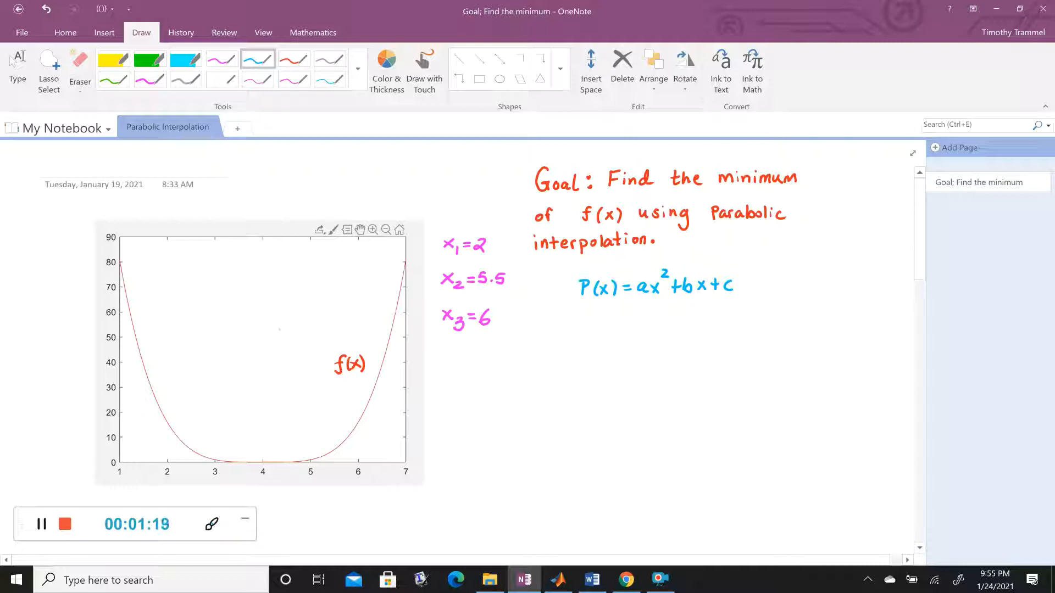
# Step: Ink x1, x2, x3 in pink under the x-axis at 2, 5.5 and 6
pyautogui.click(222, 60)
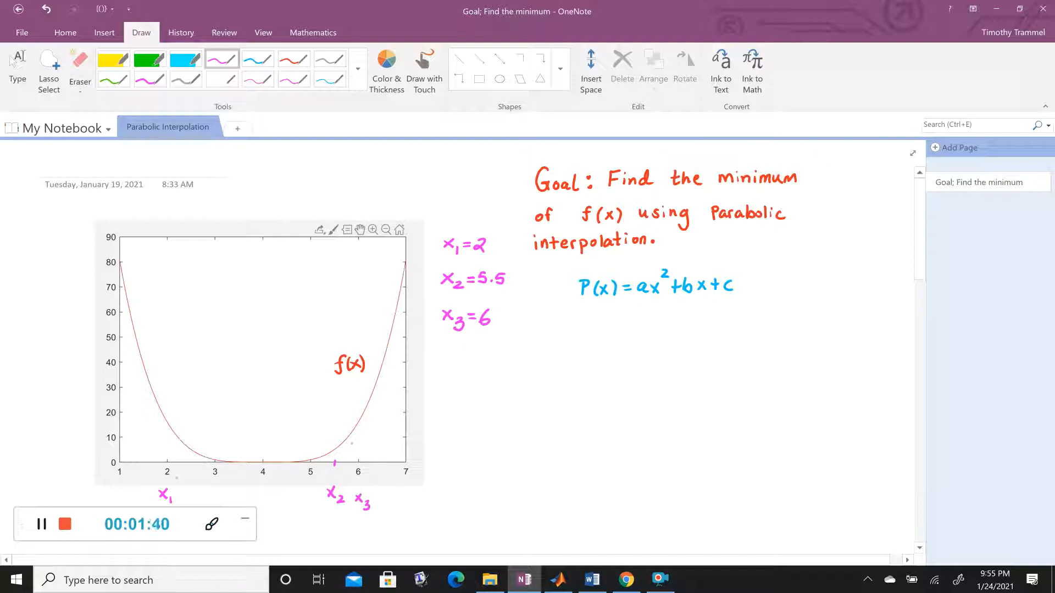
pyautogui.moveTo(252, 444); pyautogui.dragTo(276, 474)
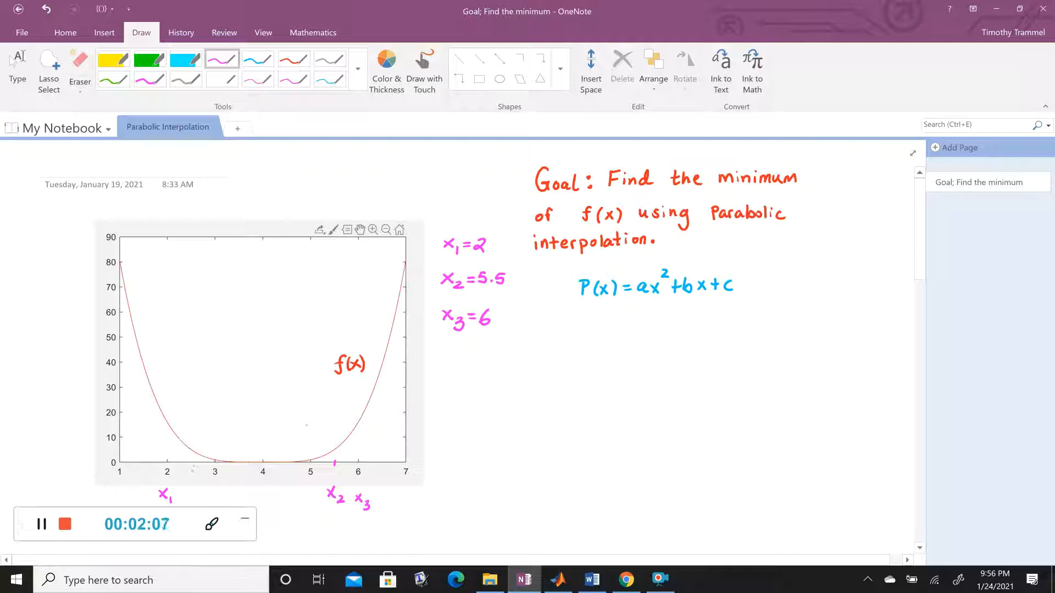
# Step: Mark the curve points above x1, x2, x3 with blue dots and dotted lines to the axis
pyautogui.moveTo(632, 339); pyautogui.dragTo(649, 310)
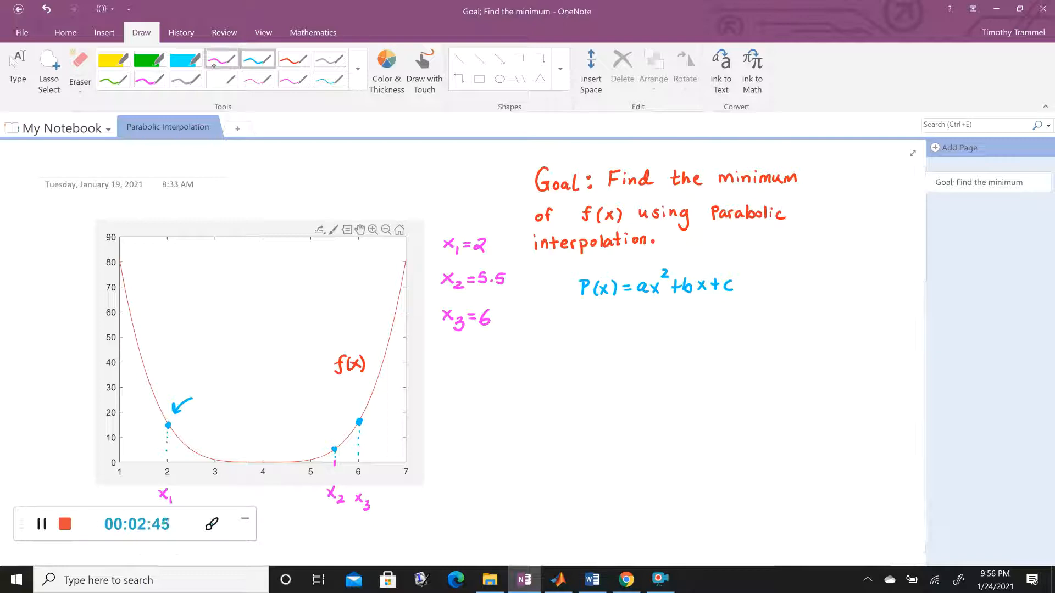
pyautogui.click(357, 57)
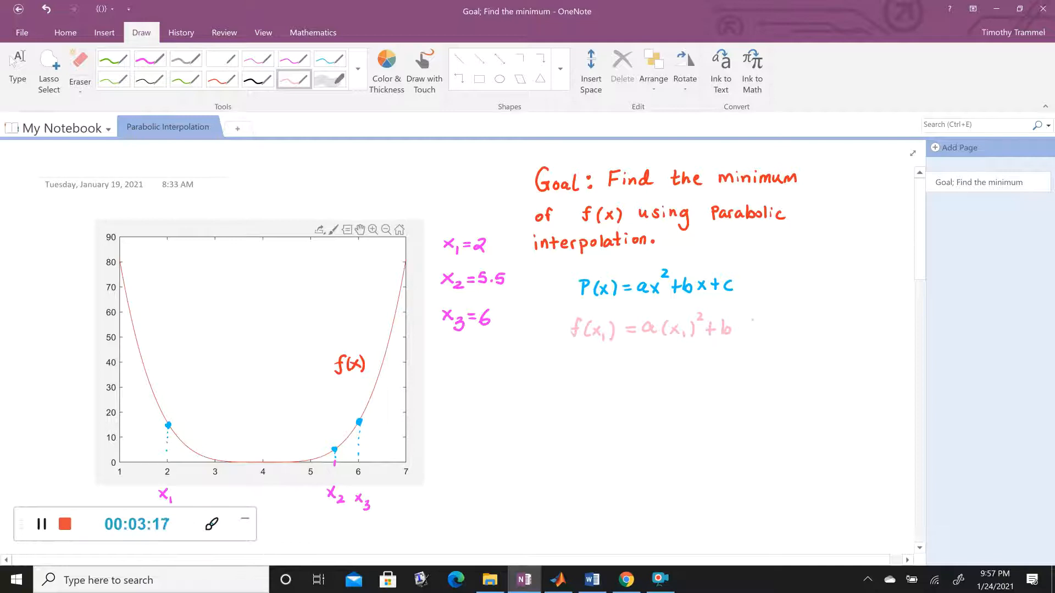
# Step: Handwrite f(x1) = a(x1)² + b… in pale pink under the P(x) formula
pyautogui.moveTo(737, 329); pyautogui.dragTo(800, 328)
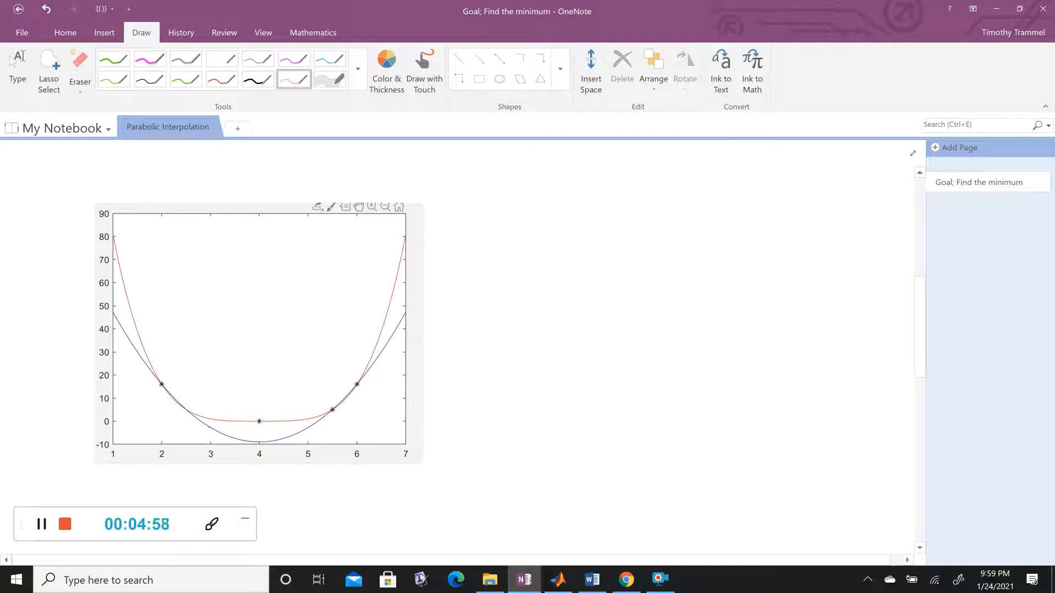
# Step: Bracket the f(x1), f(x2), f(x3) equations into a system under the P(x) formula
pyautogui.moveTo(248, 428); pyautogui.dragTo(270, 454)
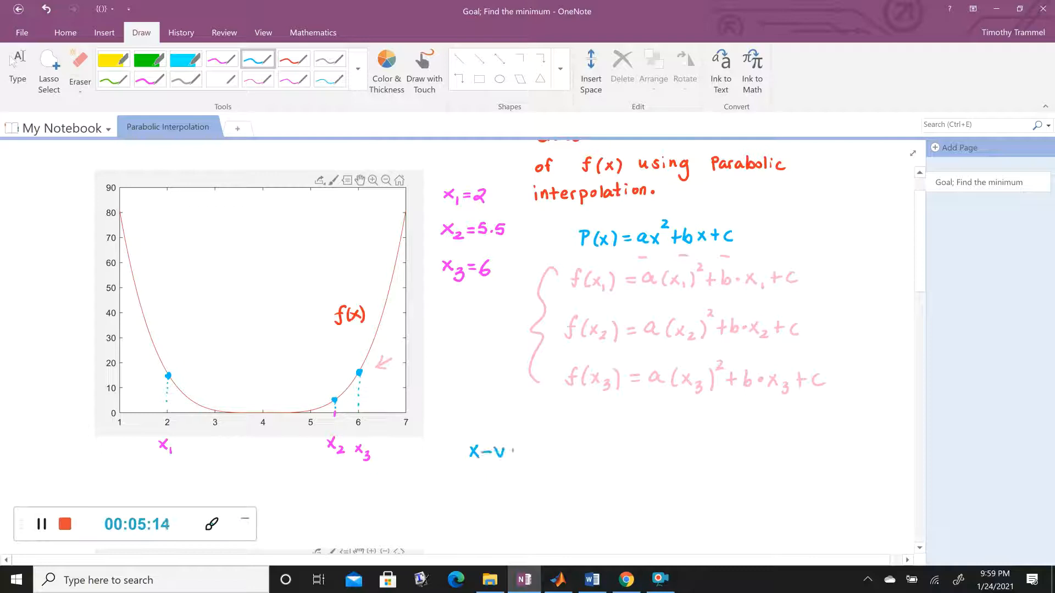
# Step: Write 'x-value of vertex' in blue below the system of equations
pyautogui.write('x-value of Ver1')
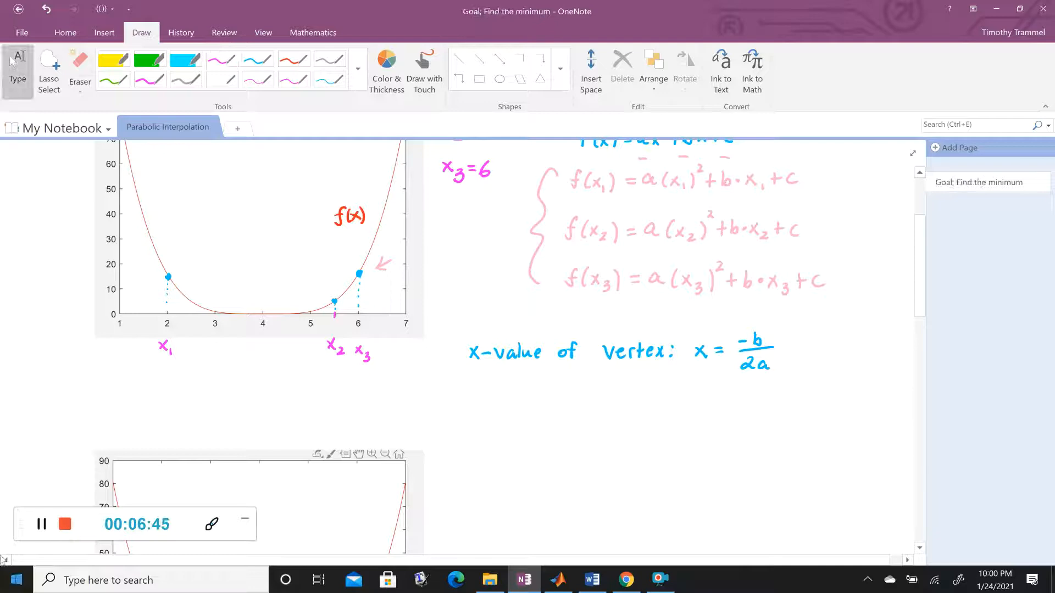
# Step: Ink x4 = x2 − ½ with a fraction bar and numerator terms (x2−x1)²[f(x2)−f(x3)] − (x2−x3)²[…] in red
pyautogui.scroll(-3)
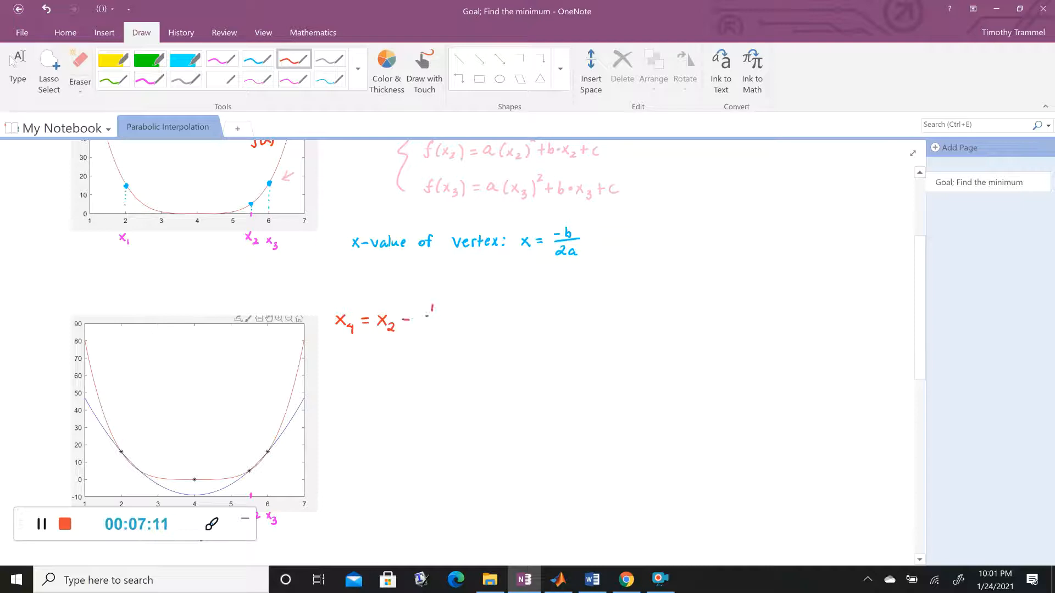
pyautogui.moveTo(431, 312); pyautogui.dragTo(554, 313)
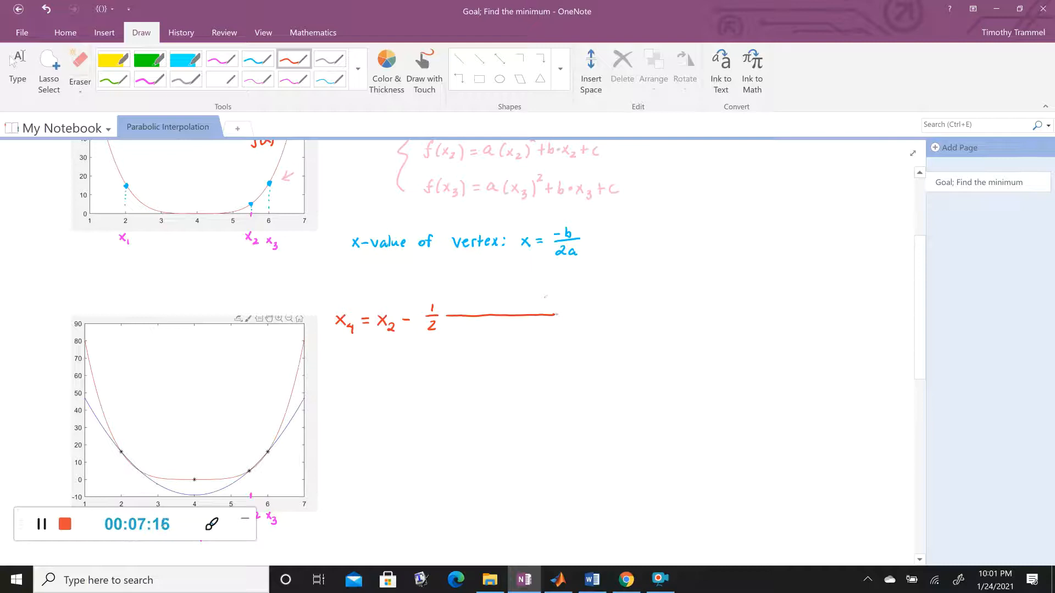
pyautogui.moveTo(557, 314); pyautogui.dragTo(753, 314)
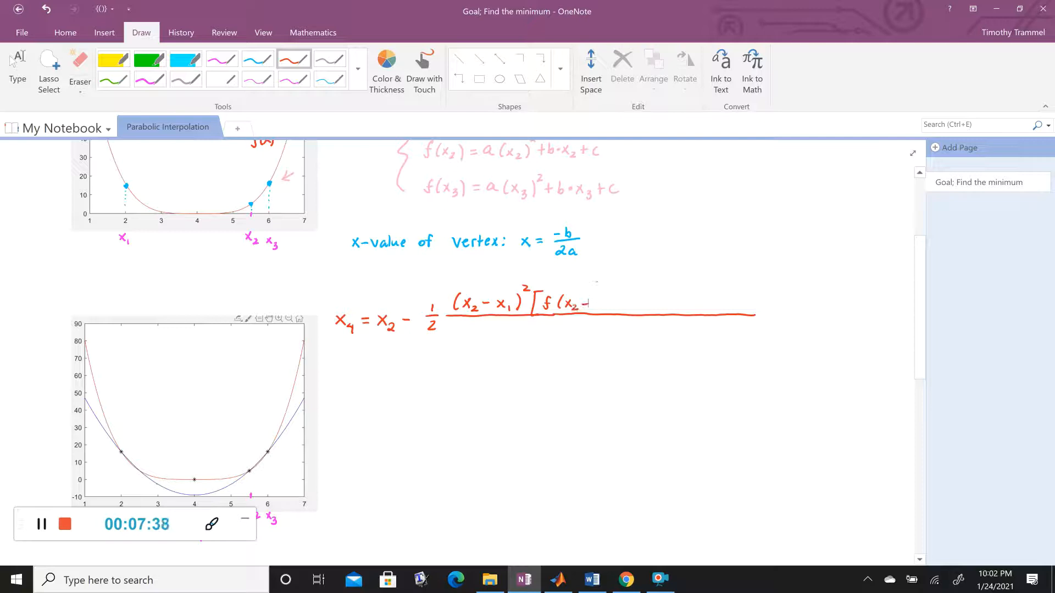
pyautogui.moveTo(585, 304); pyautogui.dragTo(632, 304)
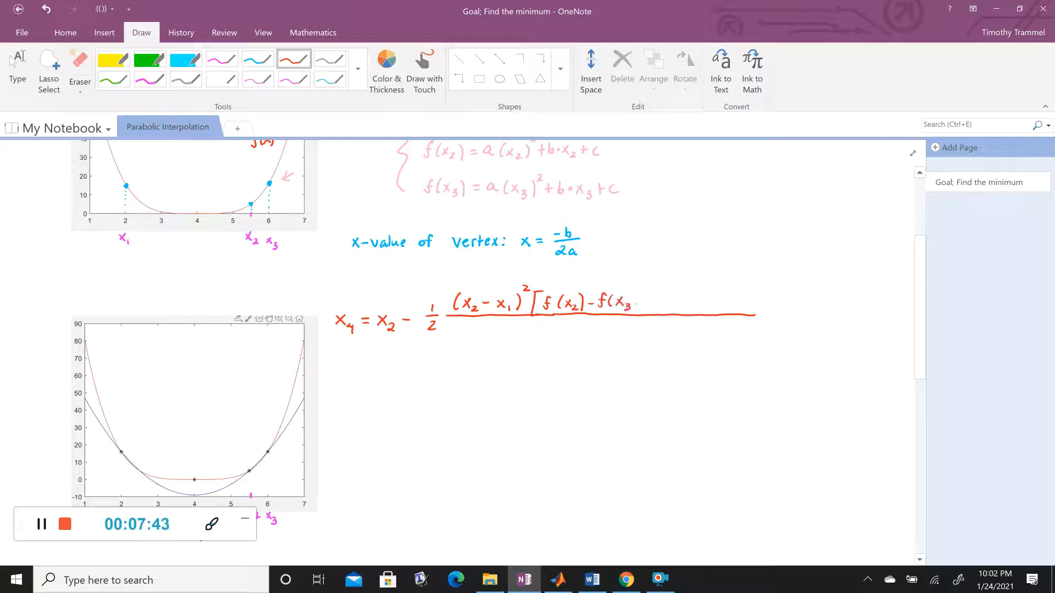
pyautogui.moveTo(636, 303); pyautogui.dragTo(662, 302)
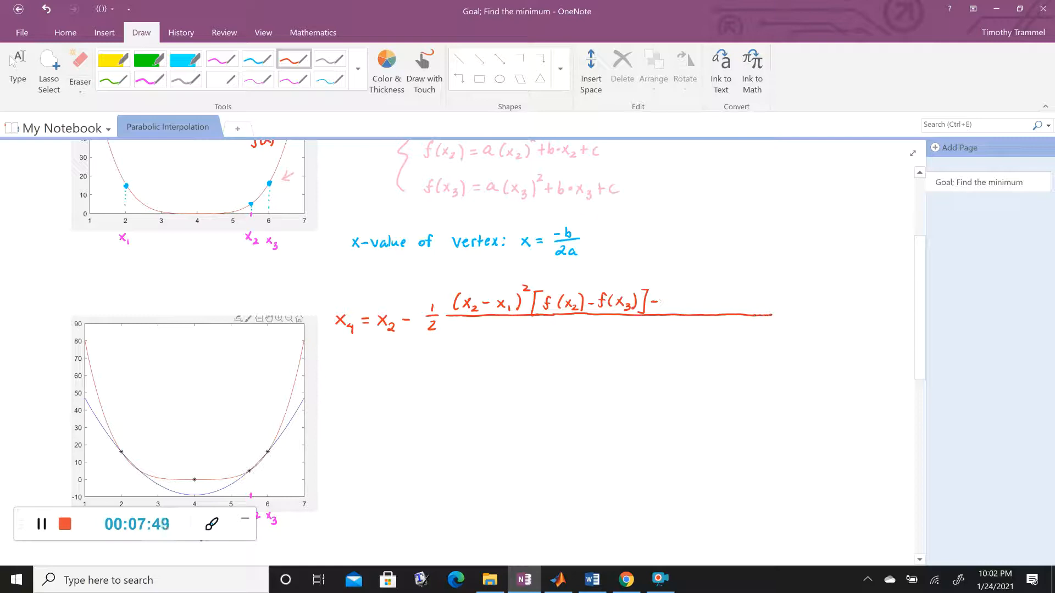
pyautogui.moveTo(662, 302); pyautogui.dragTo(814, 312)
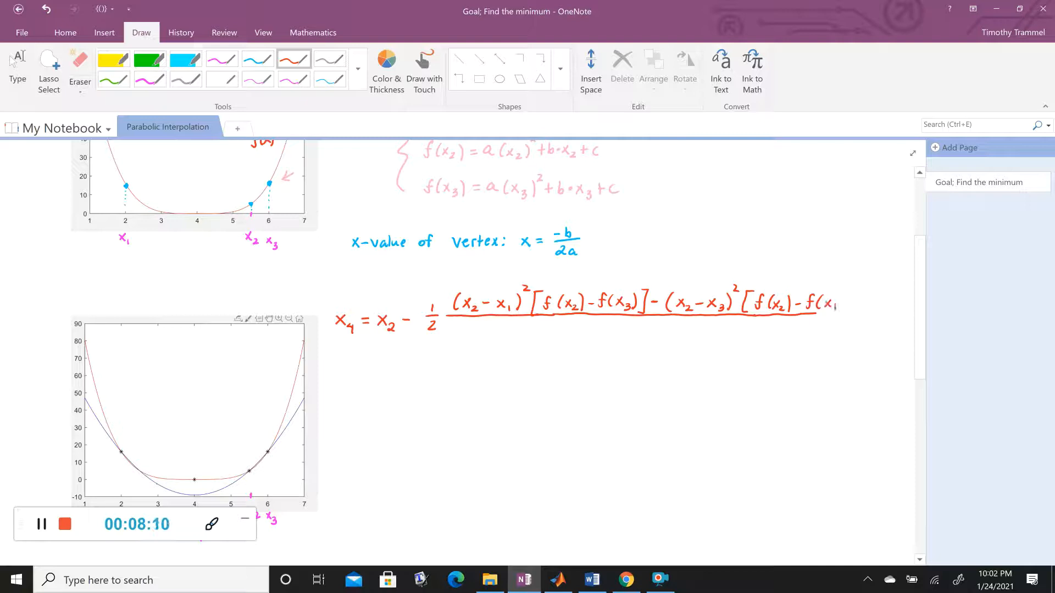
# Step: Close the numerator and write the denominator with (x2−x1) and (x2−x3) bracket terms
pyautogui.click(807, 303)
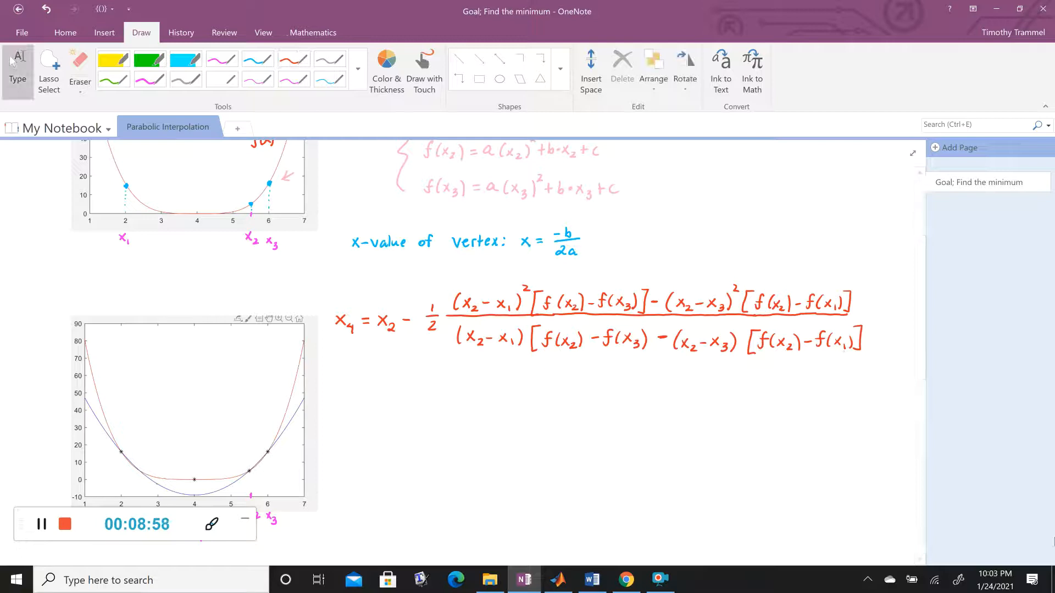
# Step: Draw a pink upward arrow labelled x4 under x = 4 on the second plot
pyautogui.scroll(-3)
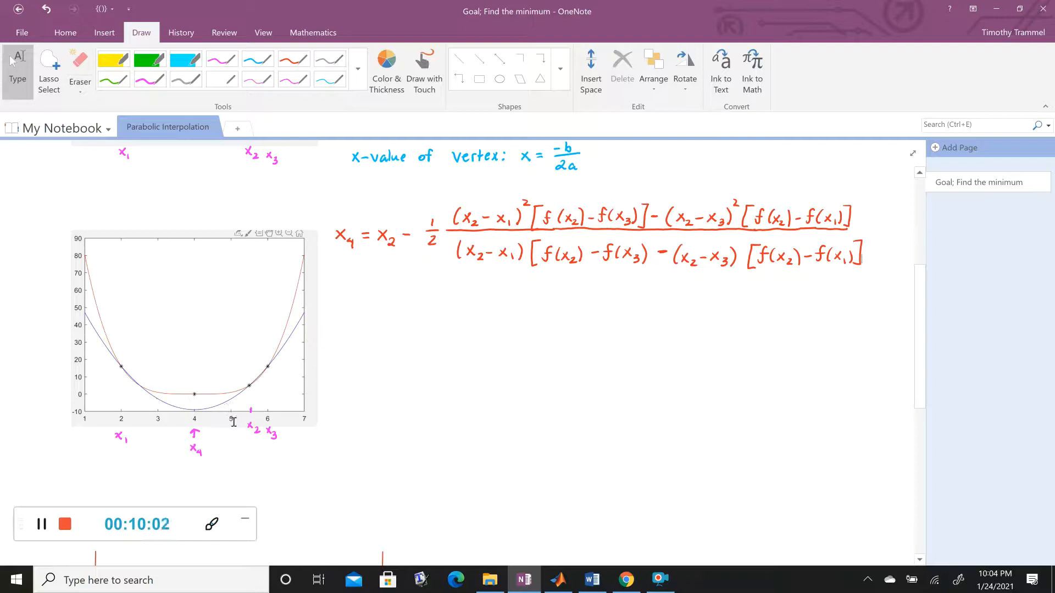
pyautogui.moveTo(364, 405)
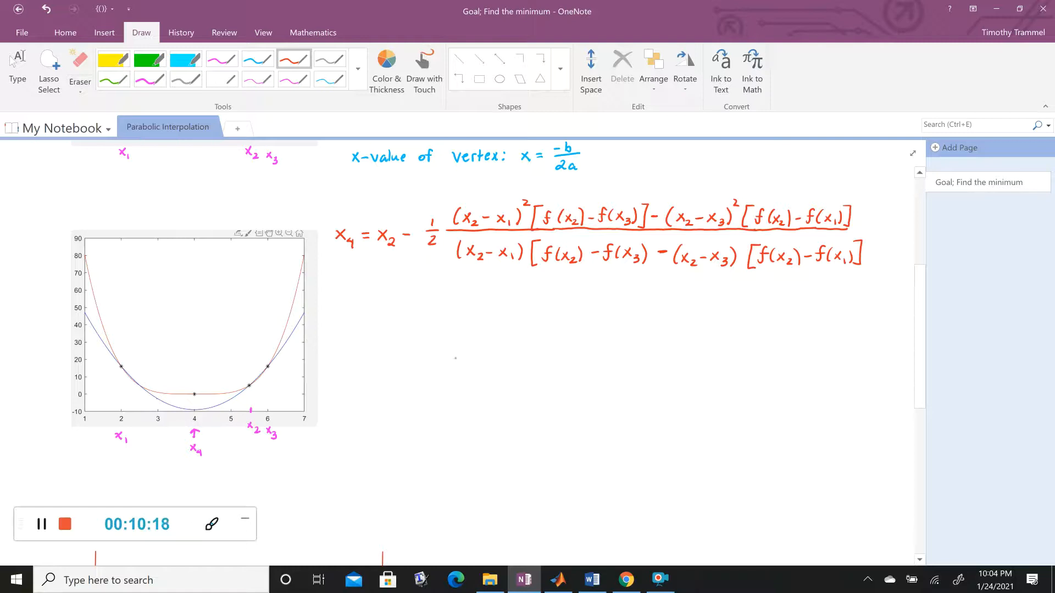
# Step: Type 'sort' below the x4 formula to start the sort-step note
pyautogui.write('sort')
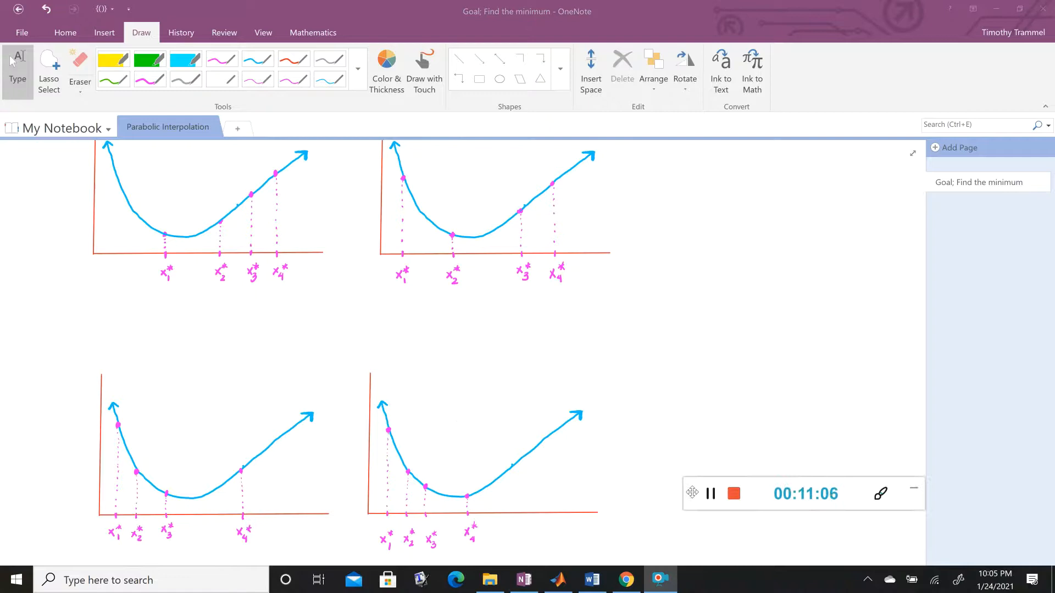
pyautogui.scroll(-3)
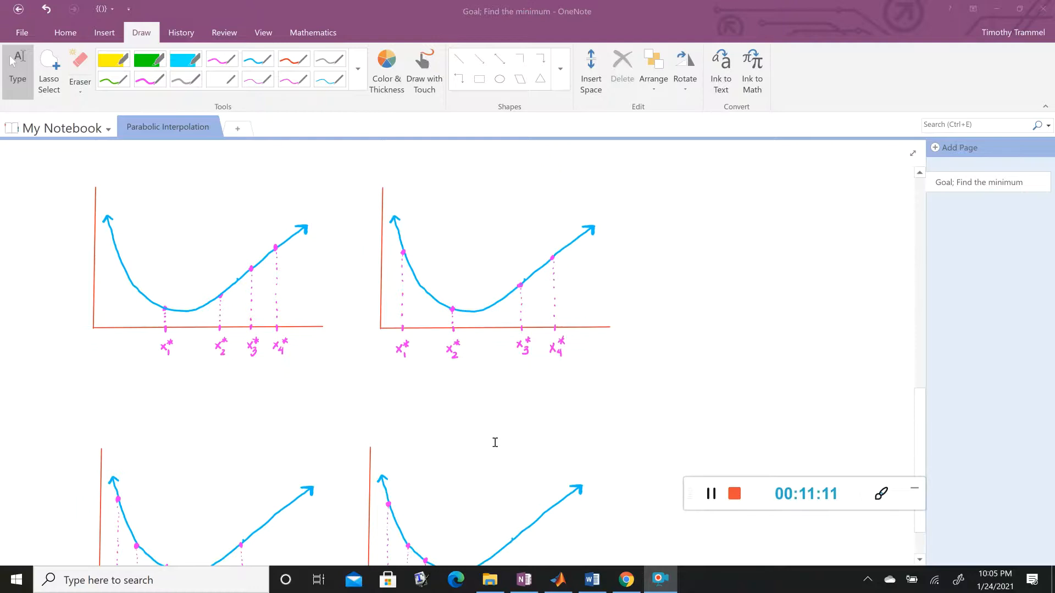
pyautogui.scroll(-3)
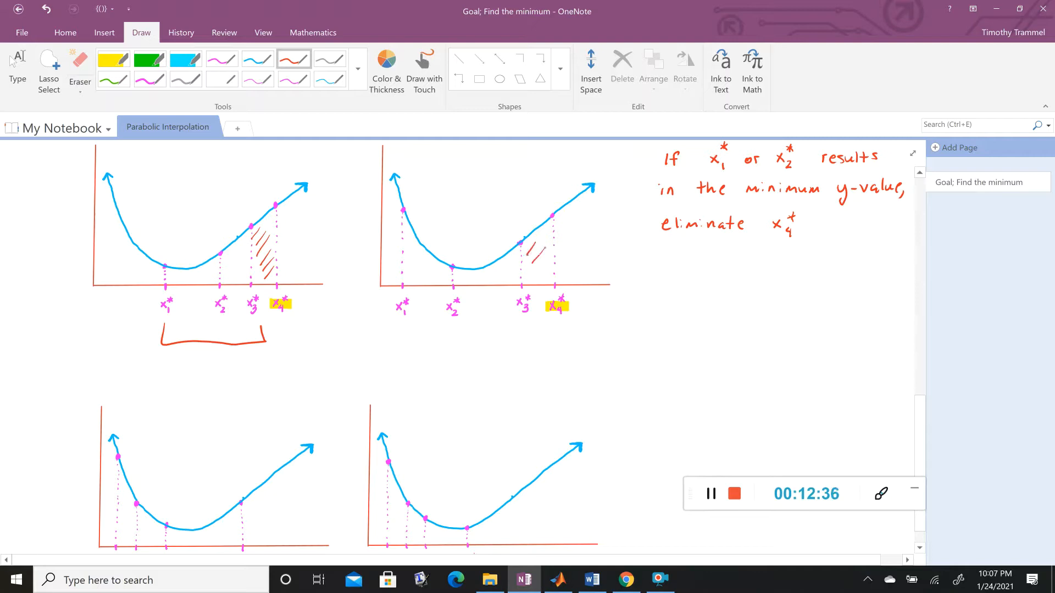
# Step: Draw a red bracket spanning the kept points x1* through x3* under the upper-right plot
pyautogui.moveTo(400, 343); pyautogui.dragTo(522, 336)
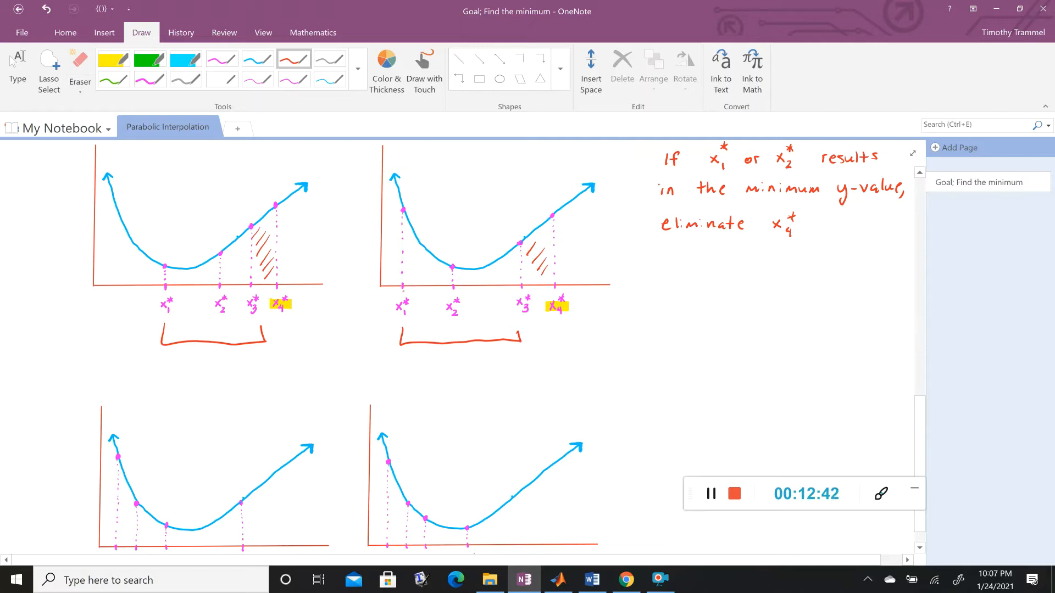
# Step: Hatch the eliminated x1*–x2* region of the lower-left case plot in red
pyautogui.scroll(-3)
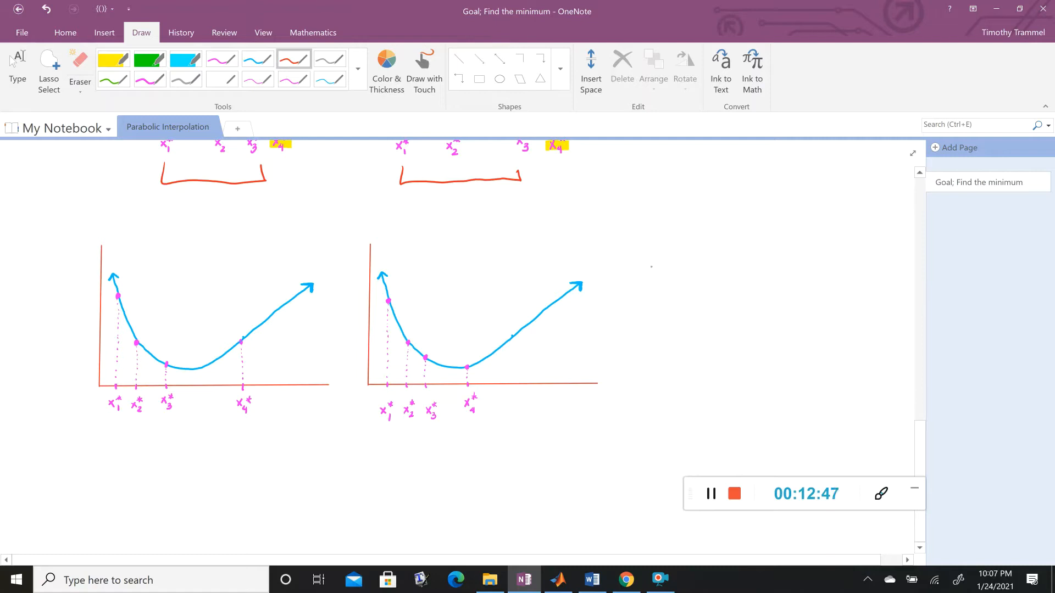
pyautogui.moveTo(686, 256); pyautogui.dragTo(740, 309)
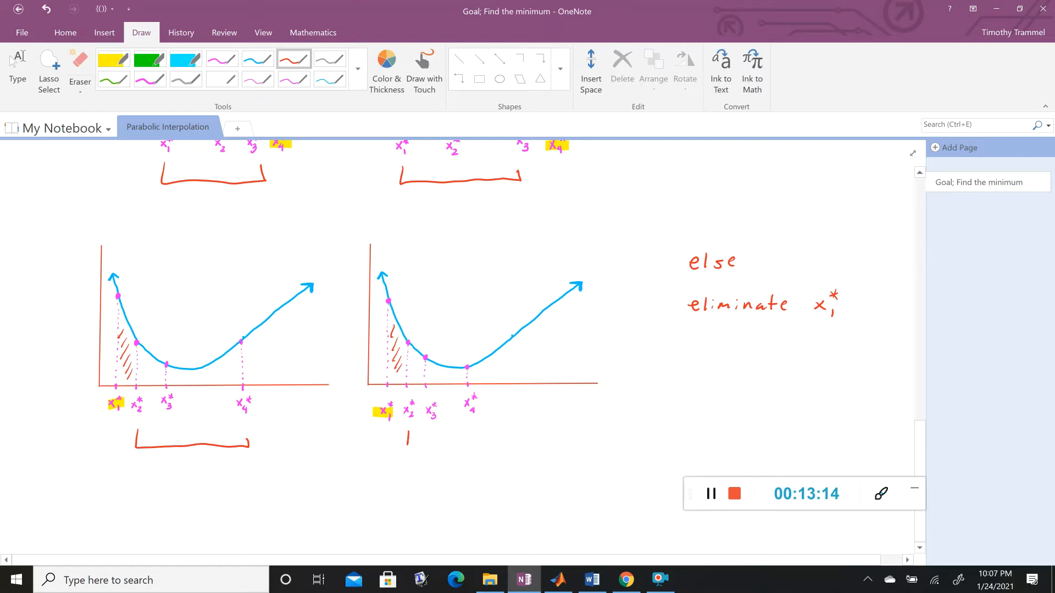
# Step: Bracket x2*–x4* under the lower-right plot, then reveal the x4 formula and sort(x) line
pyautogui.moveTo(404, 450); pyautogui.dragTo(471, 441)
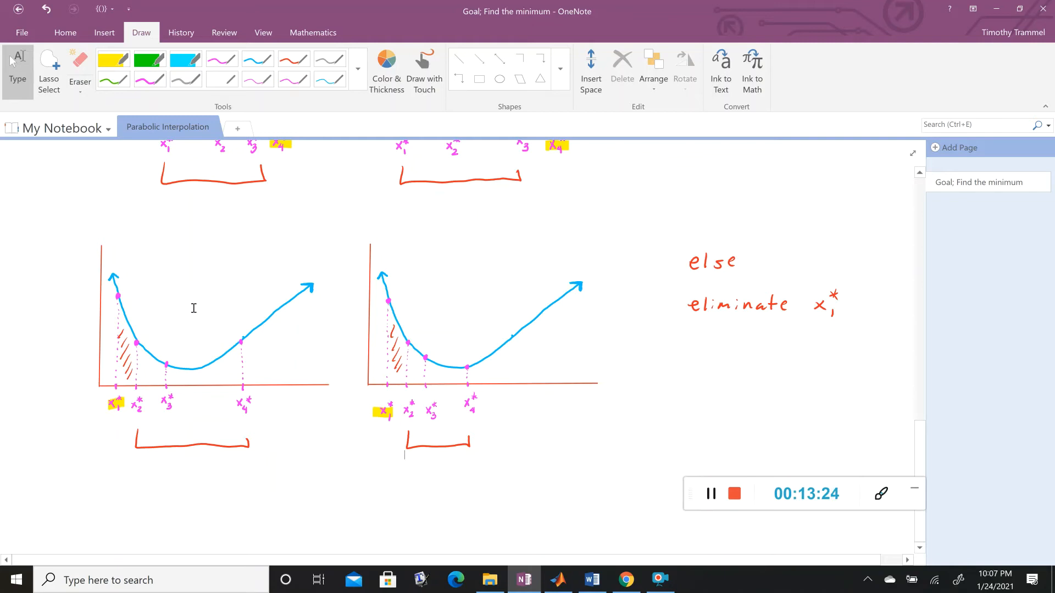
pyautogui.moveTo(183, 285)
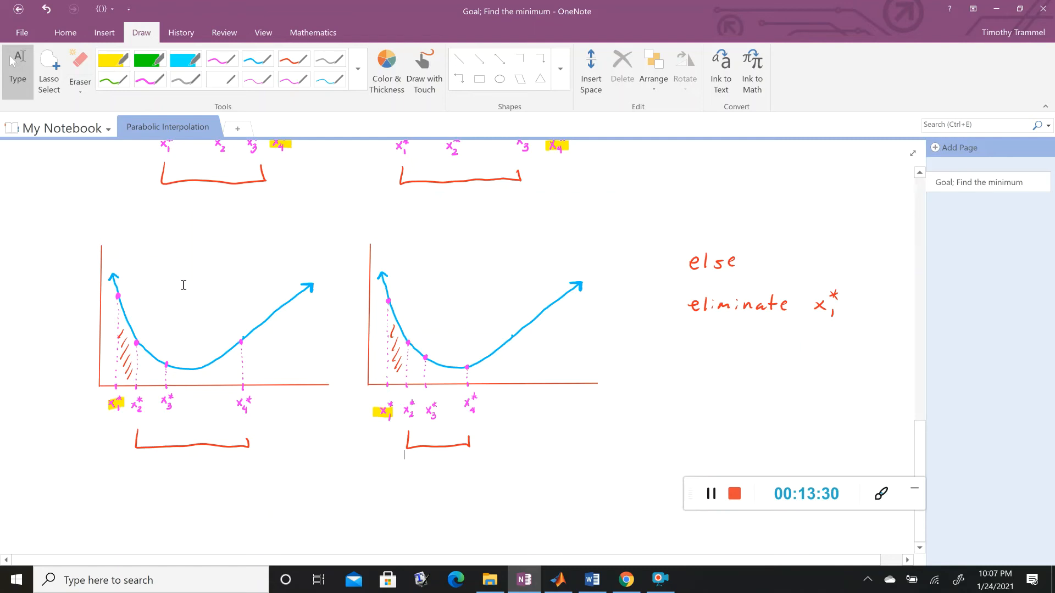
pyautogui.scroll(-3)
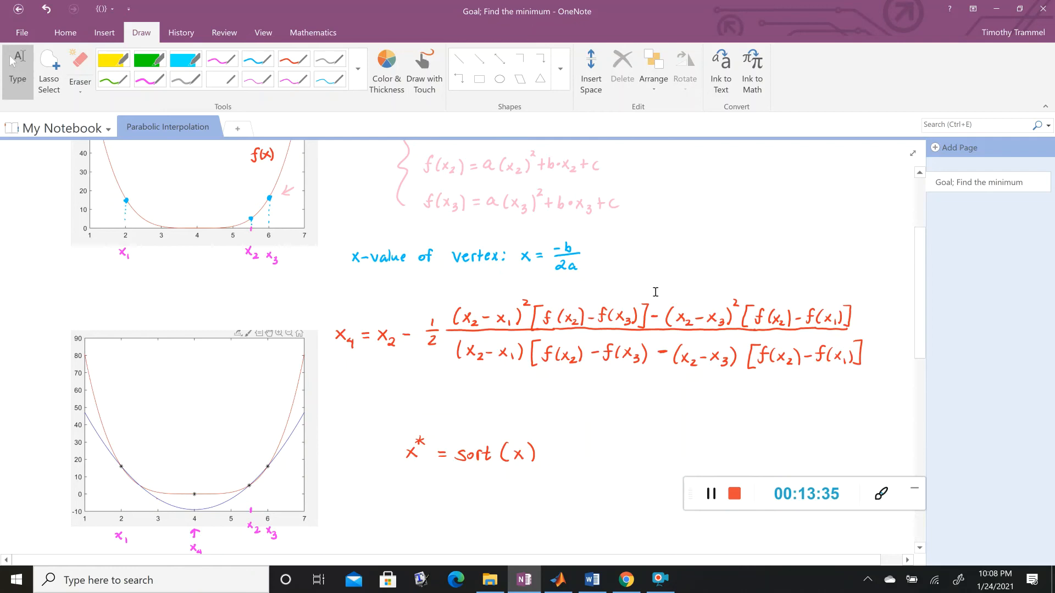